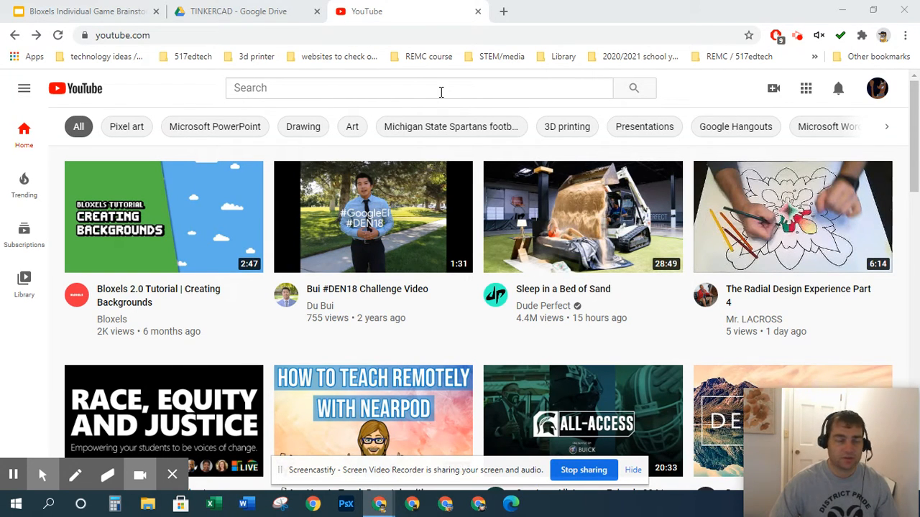
- Search YouTube for 'bloxels' to list the Bloxels channel in the results
{"action": "type", "text": "bloxels"}
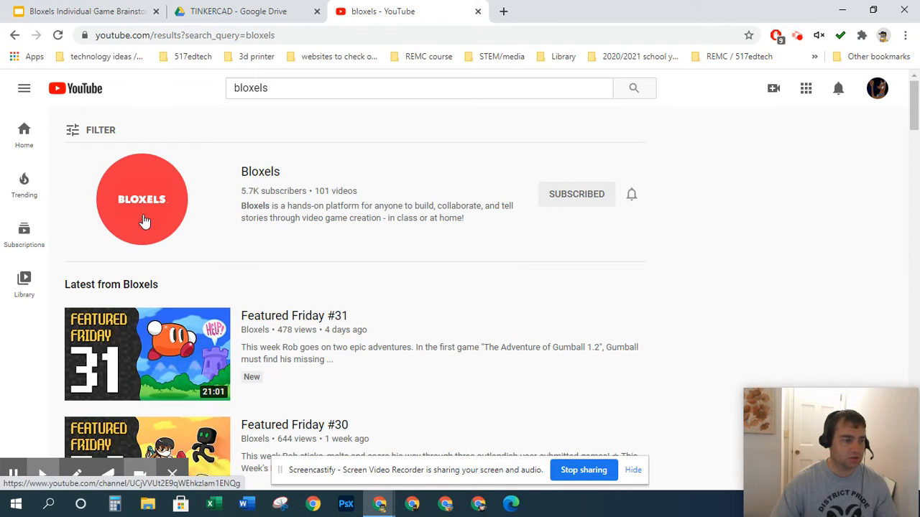
- Open the Bloxels channel from the search results and browse its home page
{"action": "left_click", "coordinate": [141, 198]}
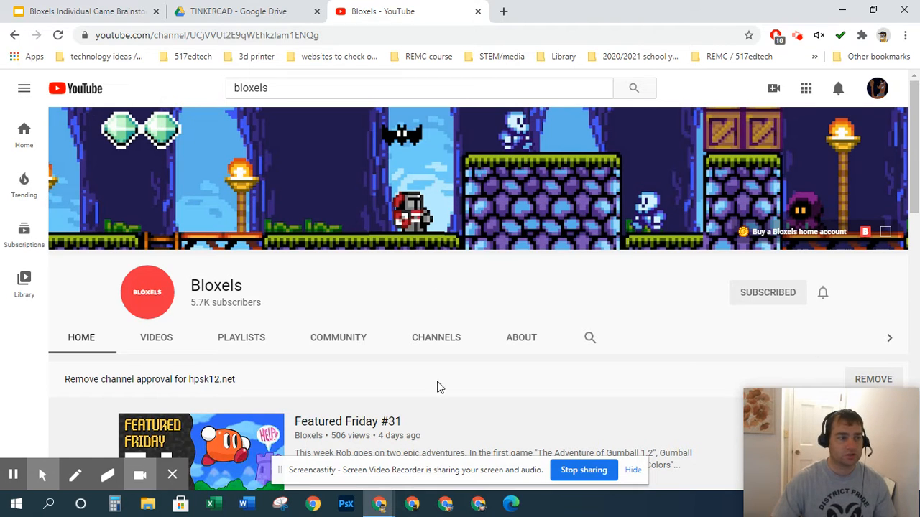
{"action": "mouse_move", "coordinate": [582, 273]}
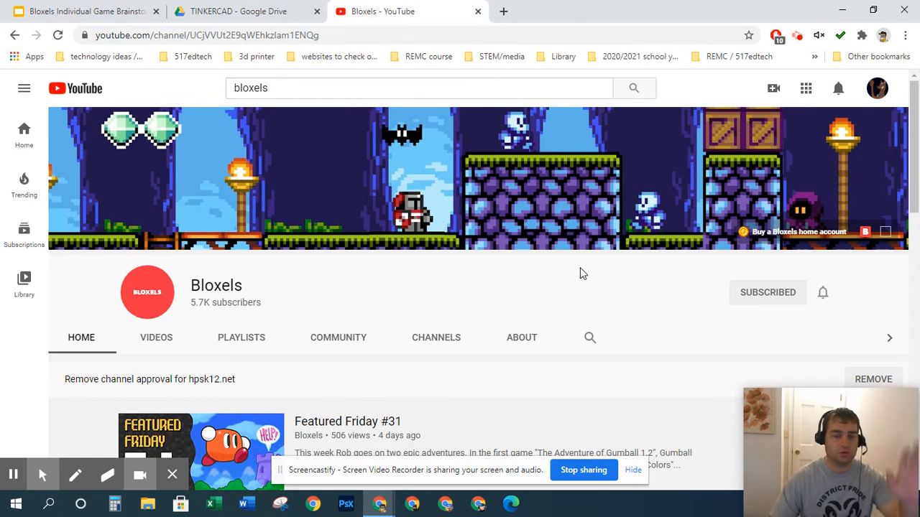
{"action": "mouse_move", "coordinate": [155, 337]}
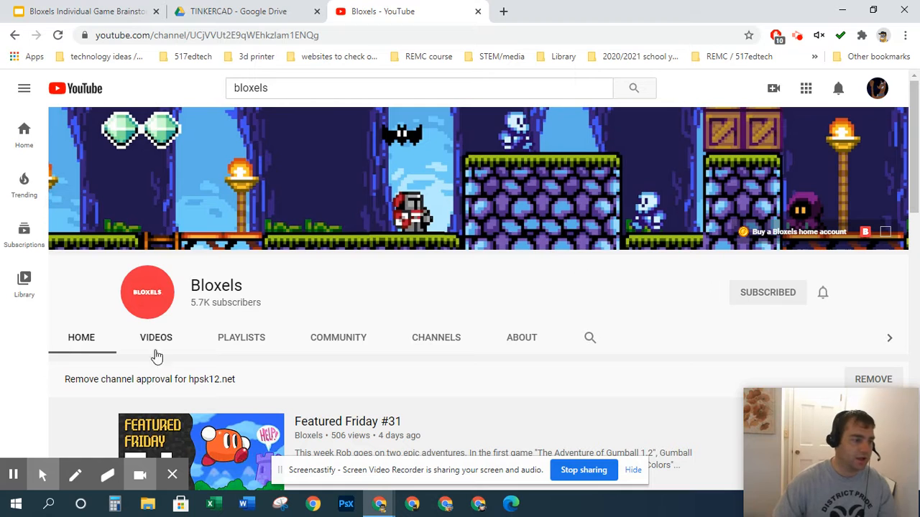
{"action": "mouse_move", "coordinate": [81, 345]}
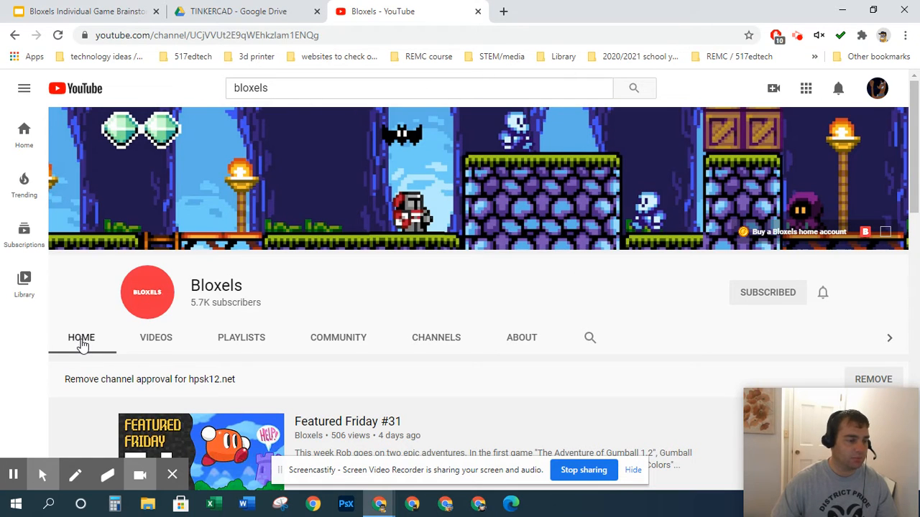
{"action": "mouse_move", "coordinate": [466, 344]}
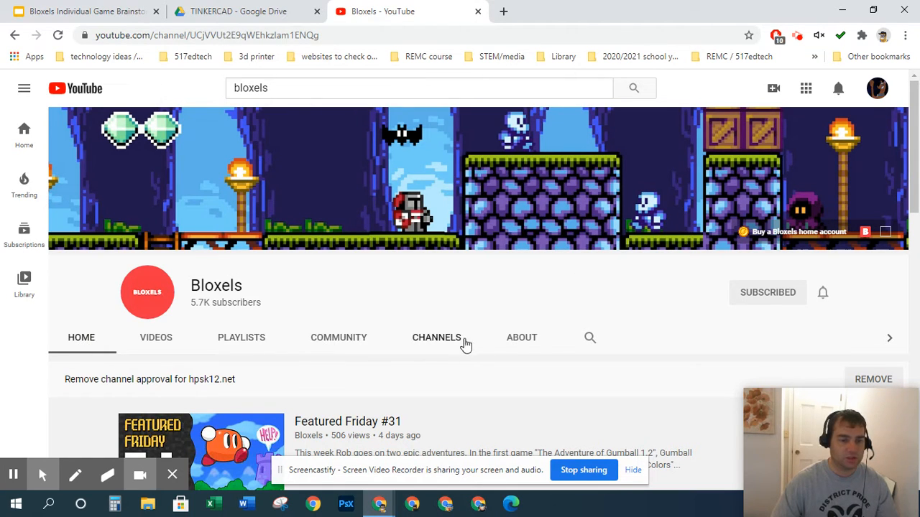
{"action": "scroll", "scroll_direction": "down", "scroll_amount": 3}
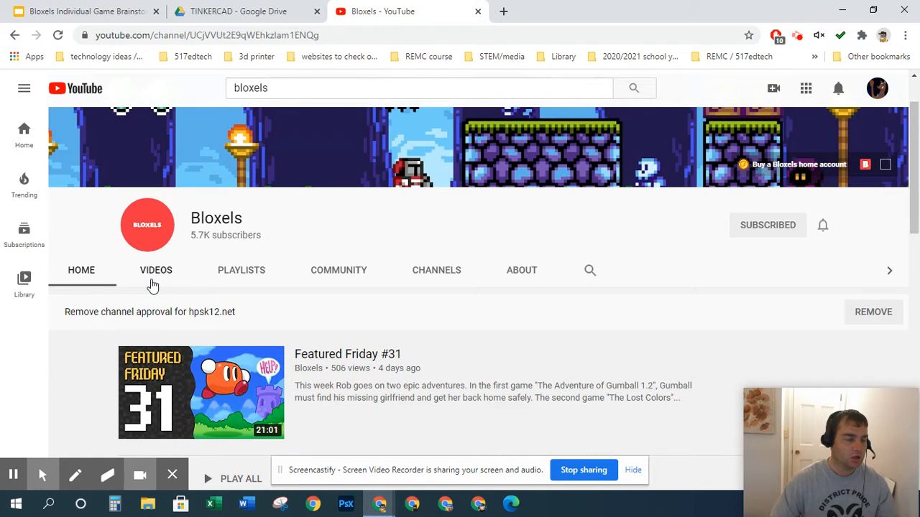
{"action": "mouse_move", "coordinate": [241, 276]}
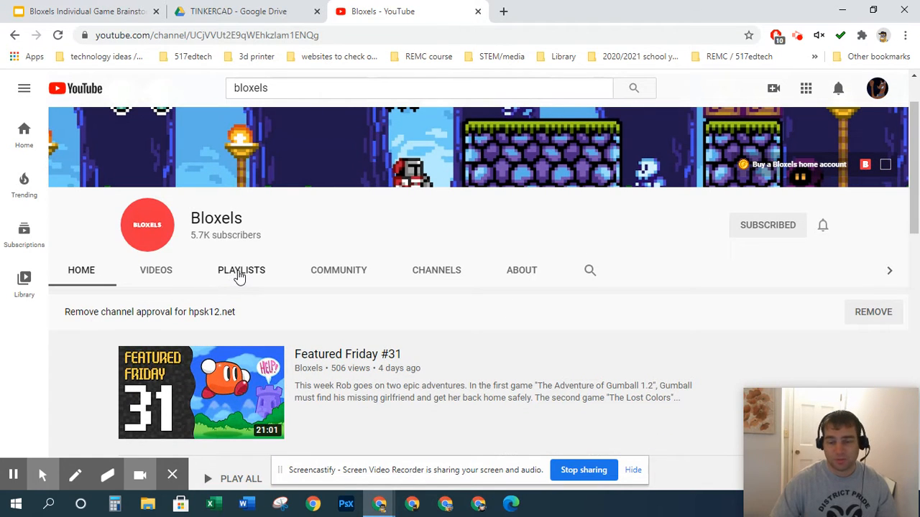
- Switch to the channel's Playlists listing Featured Friday and Bloxels 2.0 Tutorials
{"action": "left_click", "coordinate": [241, 270]}
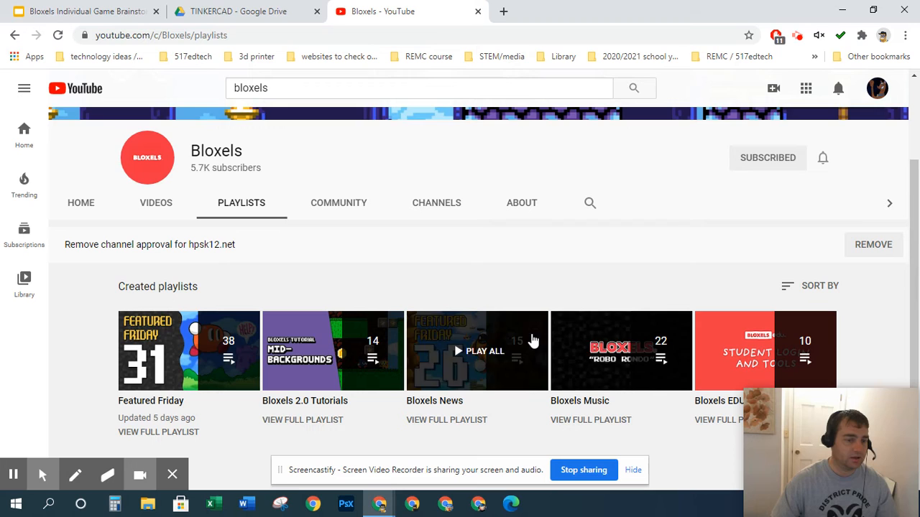
{"action": "scroll", "scroll_direction": "down", "scroll_amount": 3}
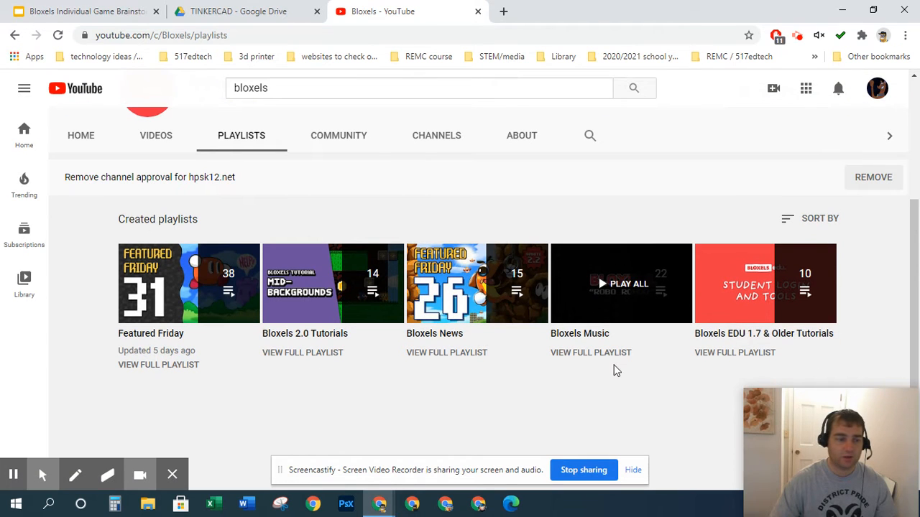
{"action": "mouse_move", "coordinate": [301, 334]}
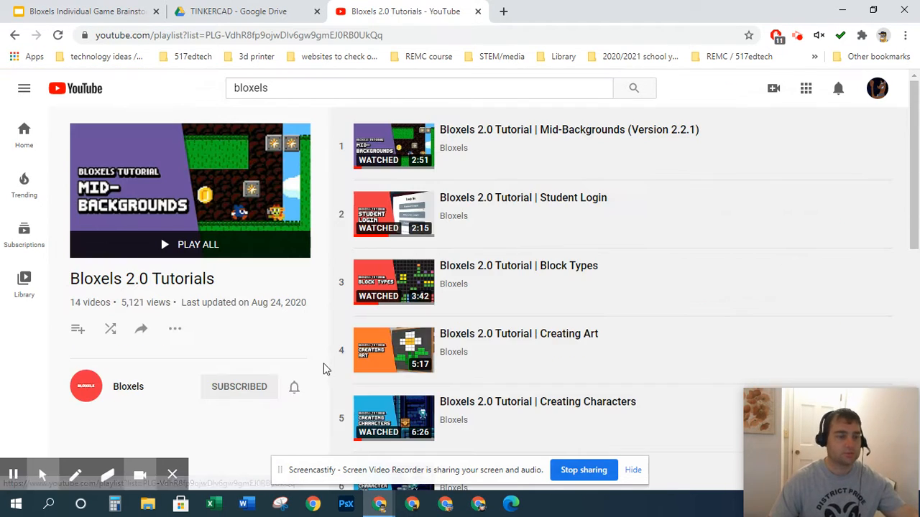
- Scroll through the Bloxels 2.0 Tutorials playlist's 14 videos down to Configuring A Power-Up
{"action": "scroll", "scroll_direction": "down", "scroll_amount": 3}
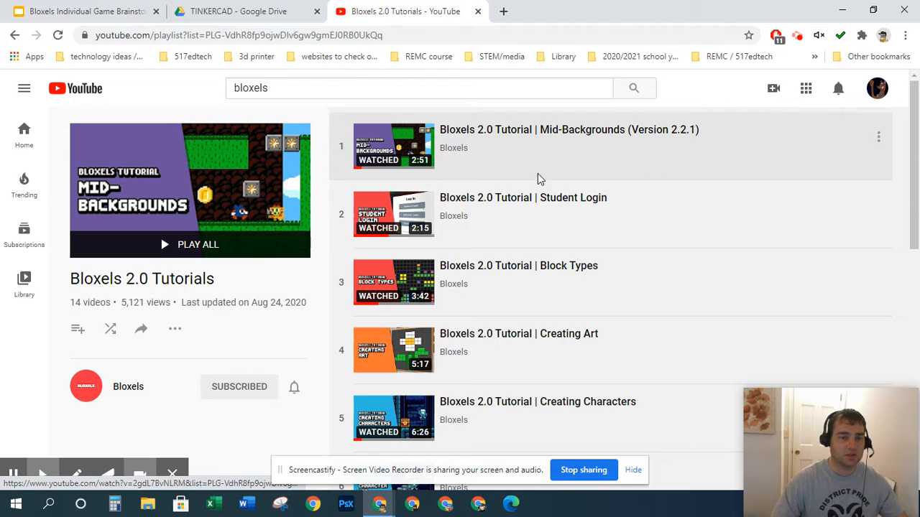
{"action": "mouse_move", "coordinate": [611, 342]}
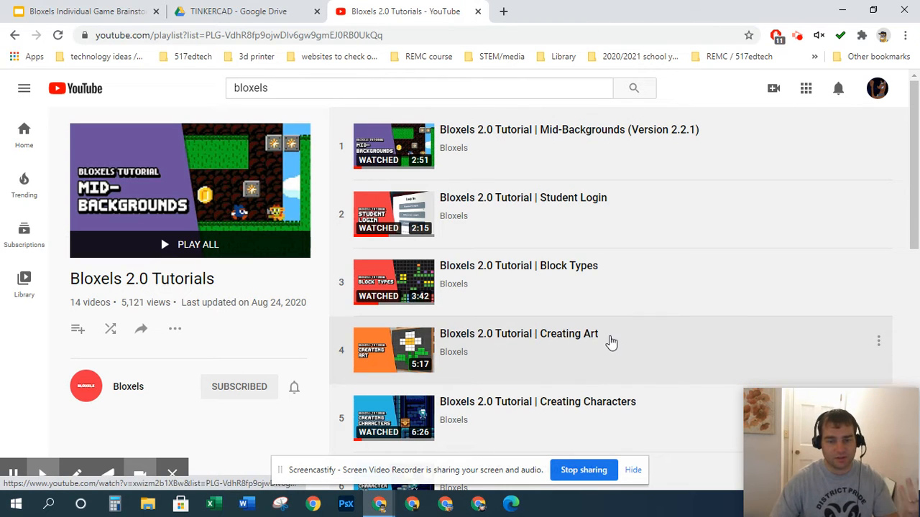
{"action": "scroll", "scroll_direction": "down", "scroll_amount": 3}
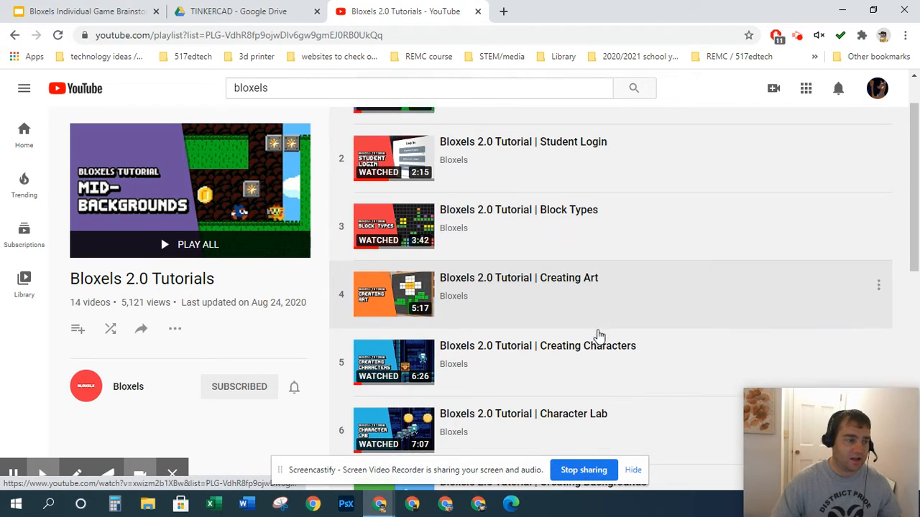
{"action": "scroll", "scroll_direction": "down", "scroll_amount": 3}
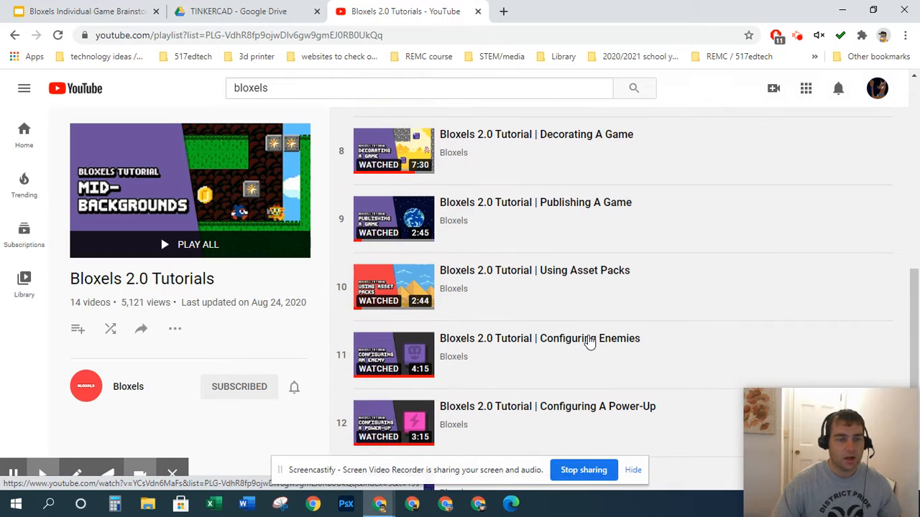
{"action": "mouse_move", "coordinate": [109, 329]}
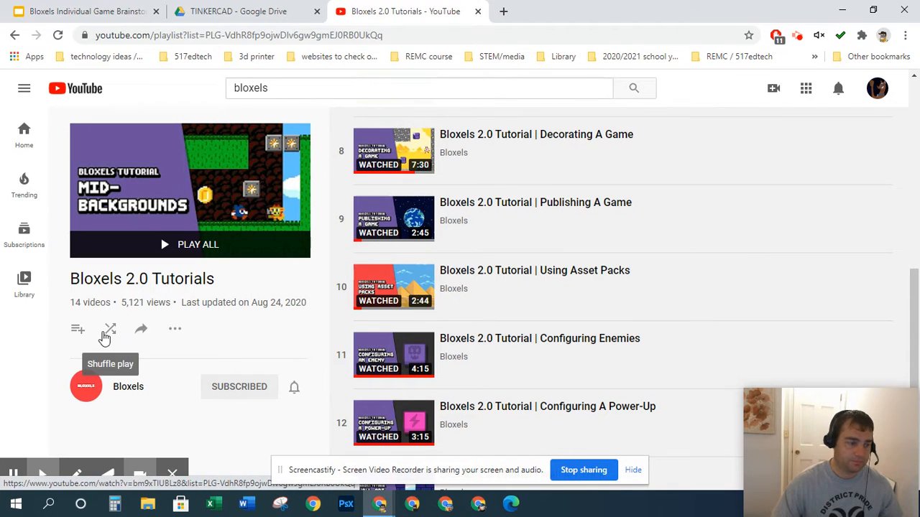
{"action": "mouse_move", "coordinate": [78, 329]}
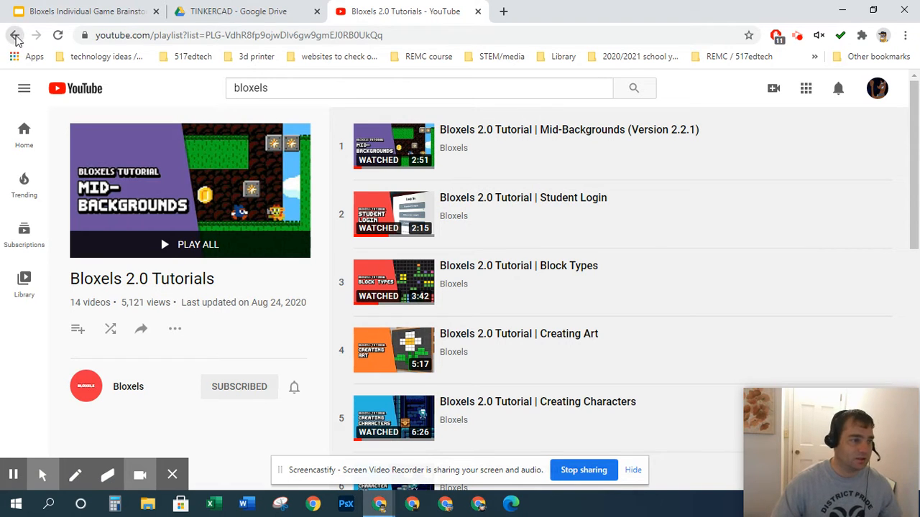
- Go back to the Bloxels channel's created playlists
{"action": "left_click", "coordinate": [15, 34]}
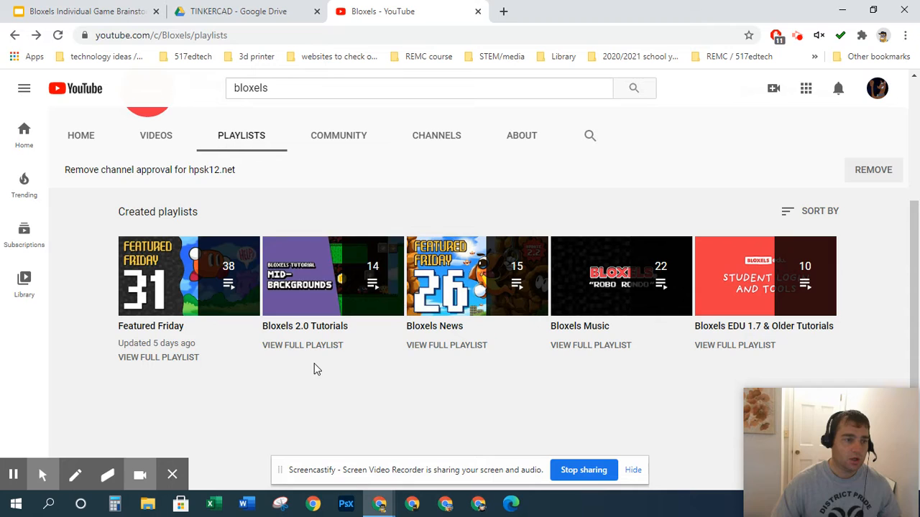
{"action": "mouse_move", "coordinate": [399, 381]}
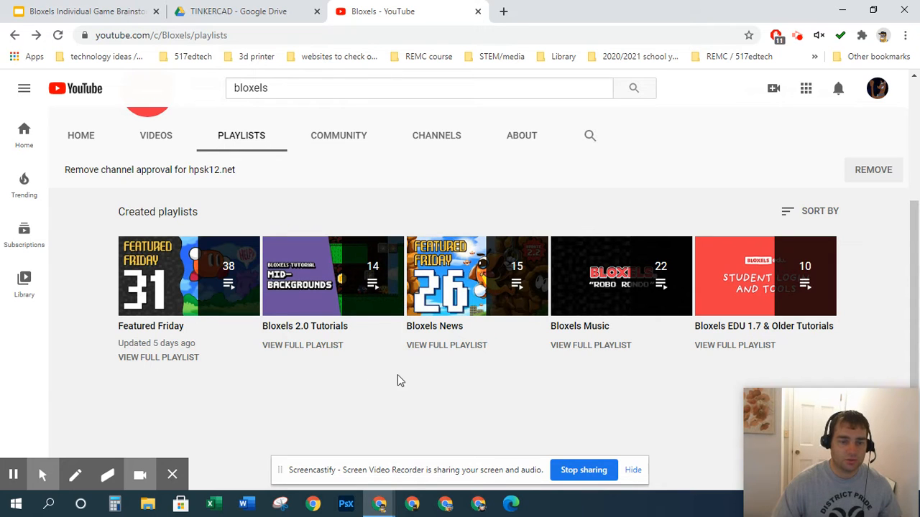
{"action": "mouse_move", "coordinate": [333, 276]}
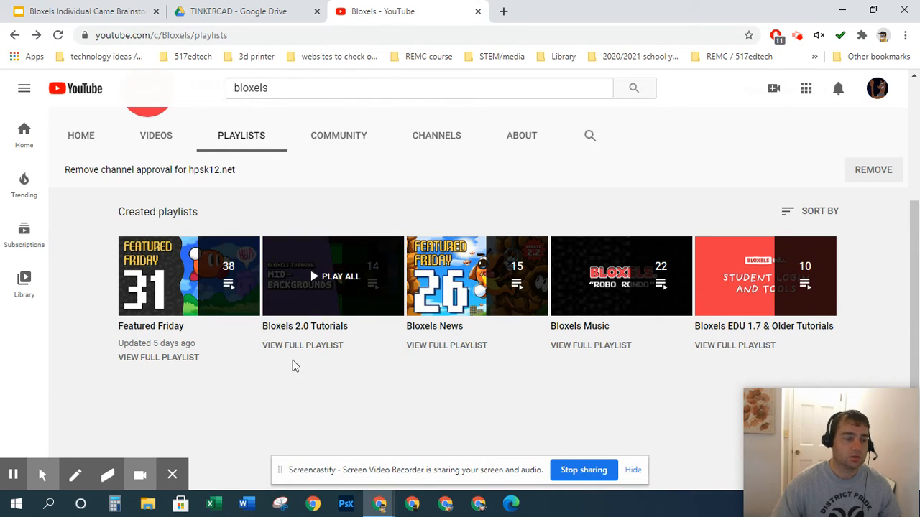
{"action": "mouse_move", "coordinate": [307, 332]}
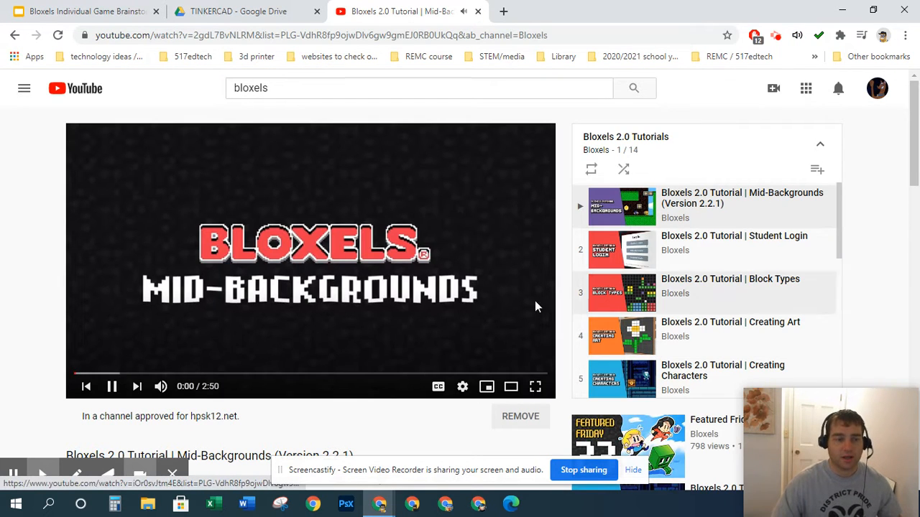
- Open the Creating Art tutorial and bring up its Save-to-playlist options
{"action": "left_click", "coordinate": [112, 385]}
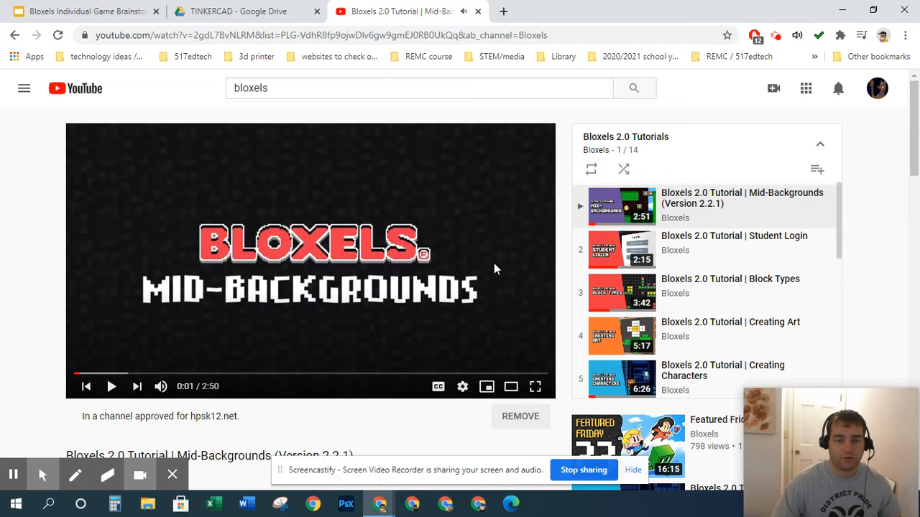
{"action": "scroll", "scroll_direction": "down", "scroll_amount": 3}
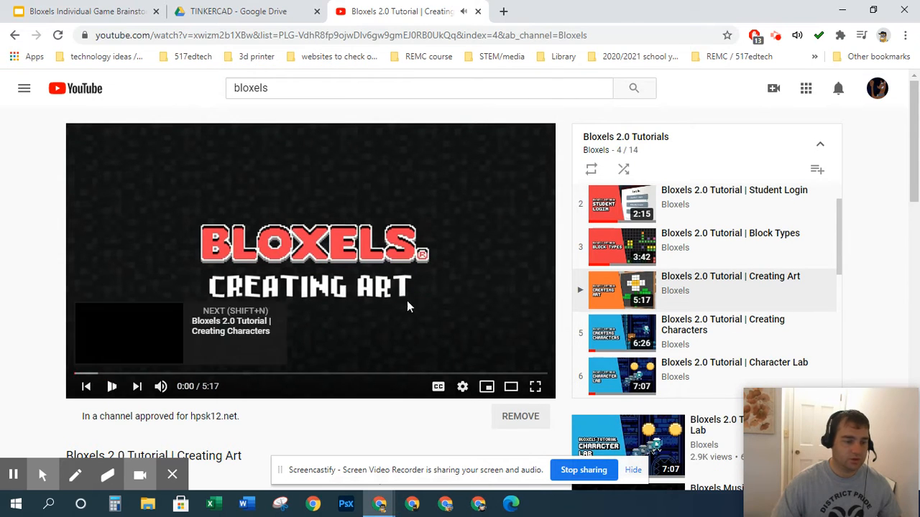
{"action": "scroll", "scroll_direction": "down", "scroll_amount": 3}
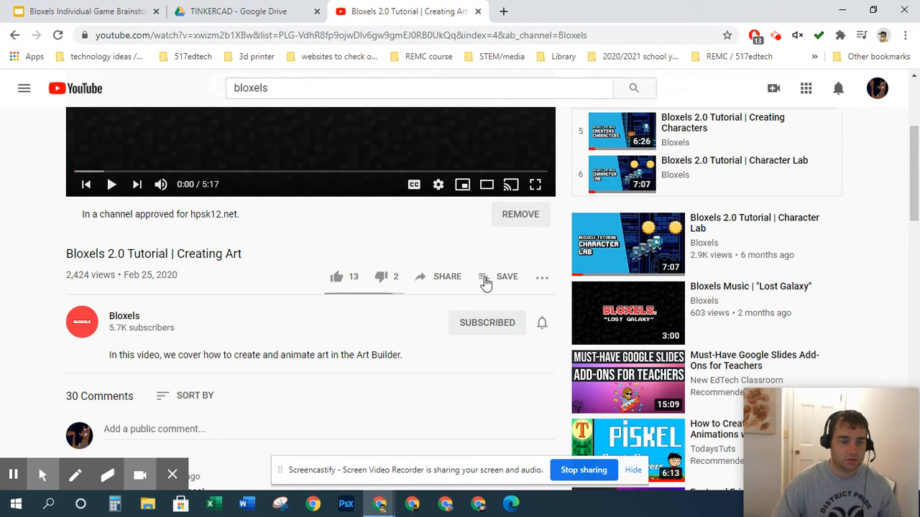
{"action": "left_click", "coordinate": [506, 276]}
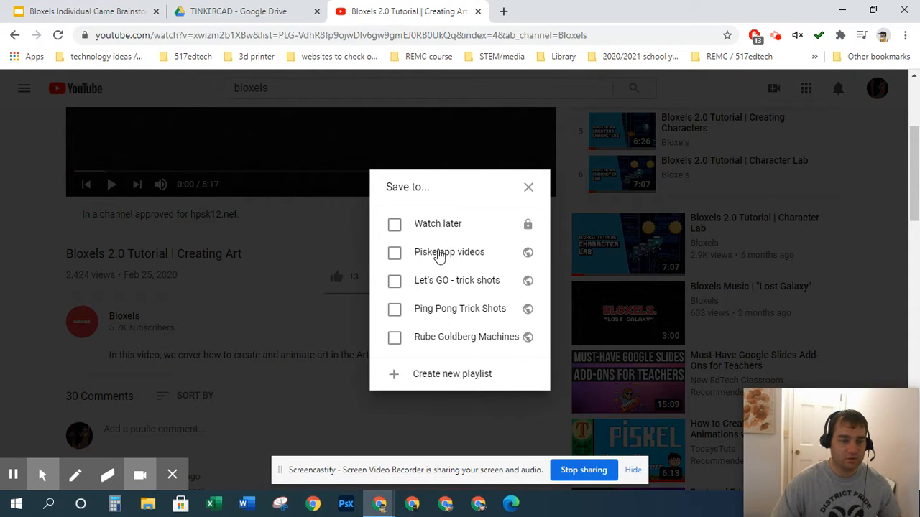
{"action": "mouse_move", "coordinate": [466, 269]}
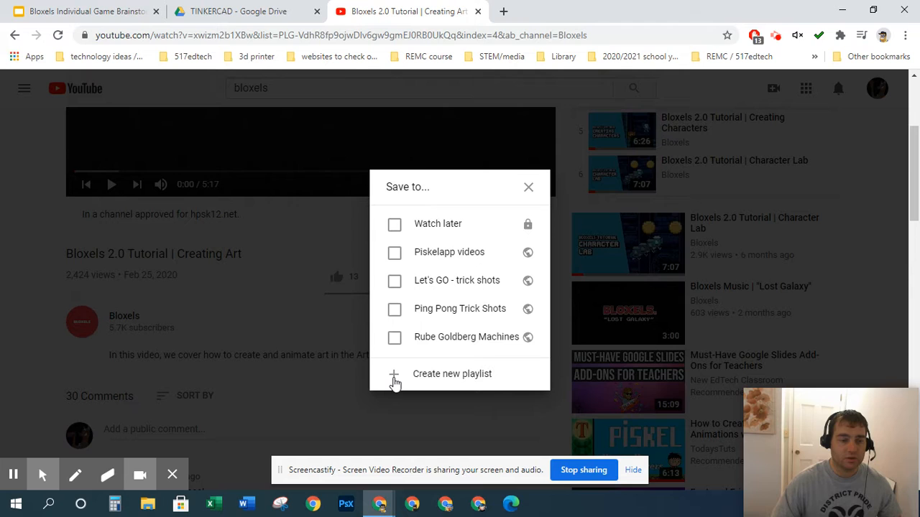
- Create a new private playlist named 'Bloxels EDU' containing the video
{"action": "left_click", "coordinate": [451, 374]}
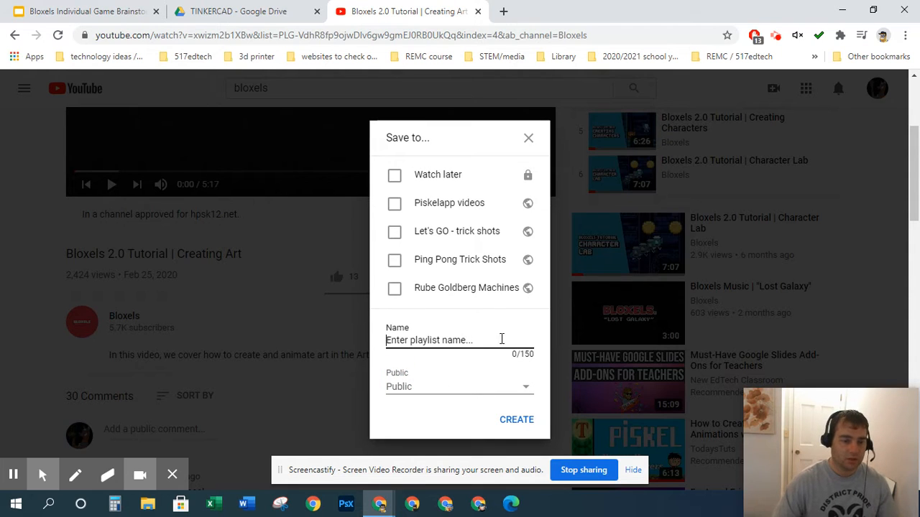
{"action": "type", "text": "Bloxels EDU"}
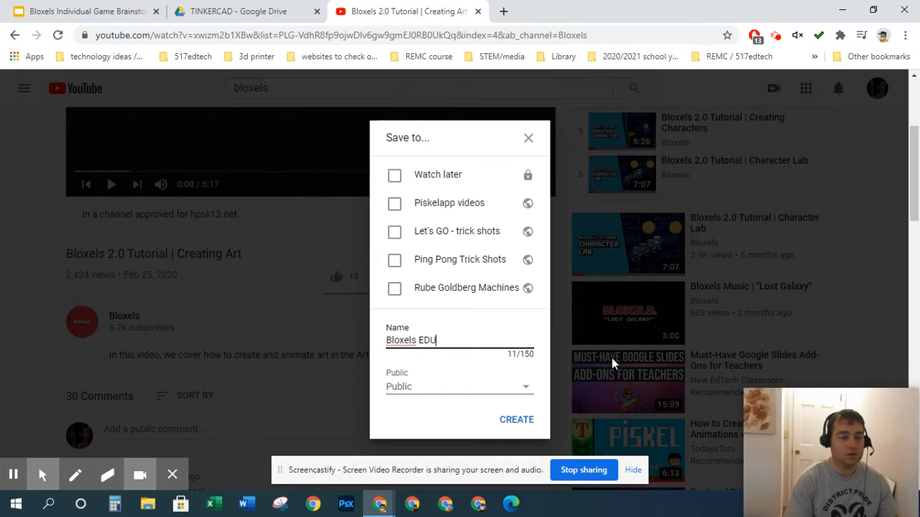
{"action": "left_click", "coordinate": [458, 386]}
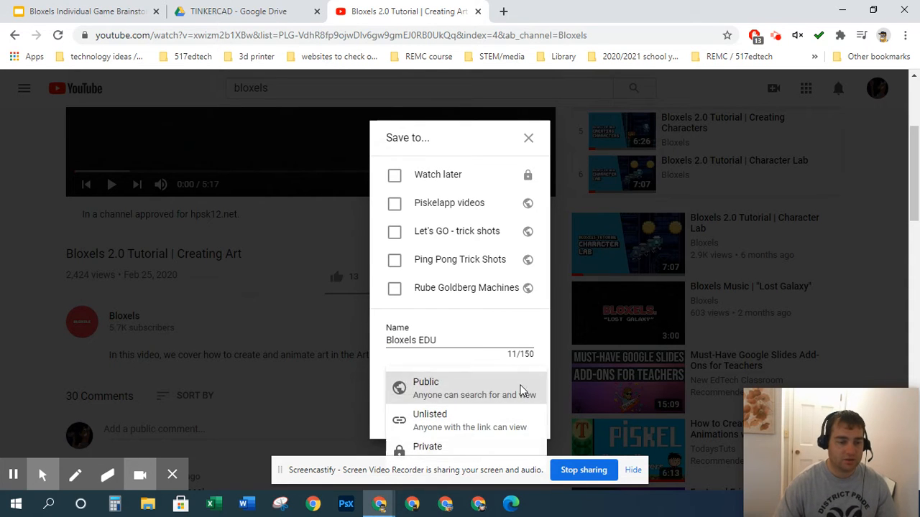
{"action": "mouse_move", "coordinate": [469, 452]}
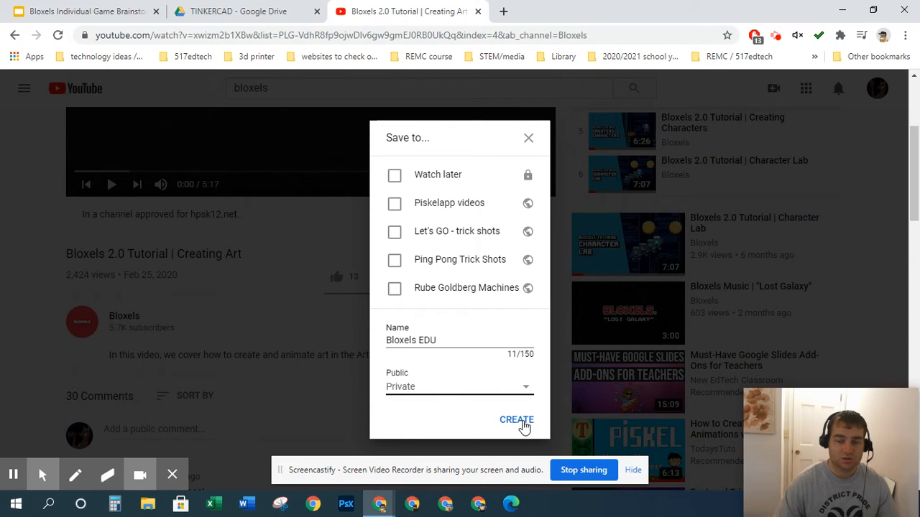
{"action": "left_click", "coordinate": [516, 420]}
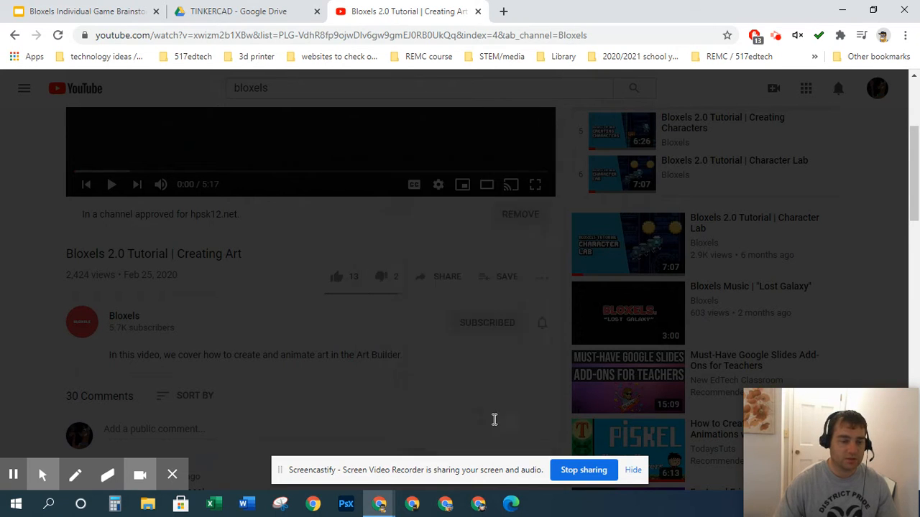
- Play the Creating Characters tutorial and add it to the Bloxels EDU playlist
{"action": "left_click", "coordinate": [172, 475]}
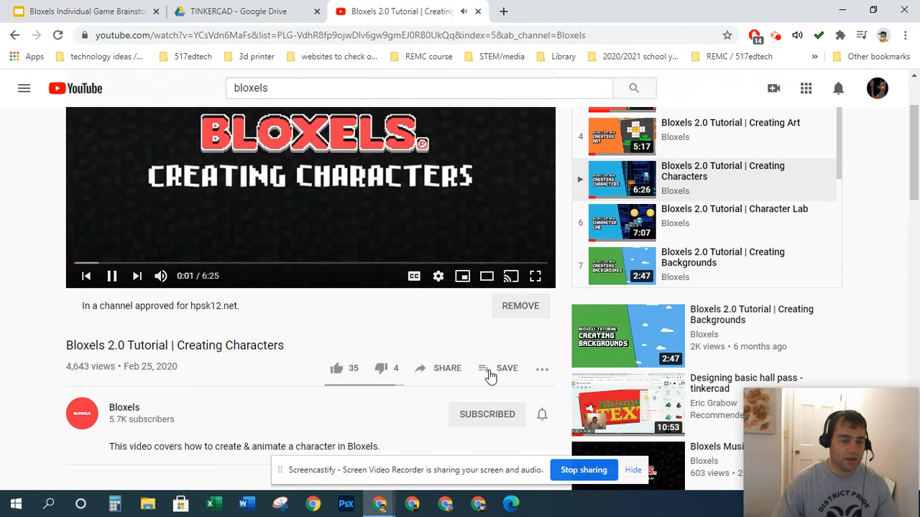
{"action": "left_click", "coordinate": [506, 368]}
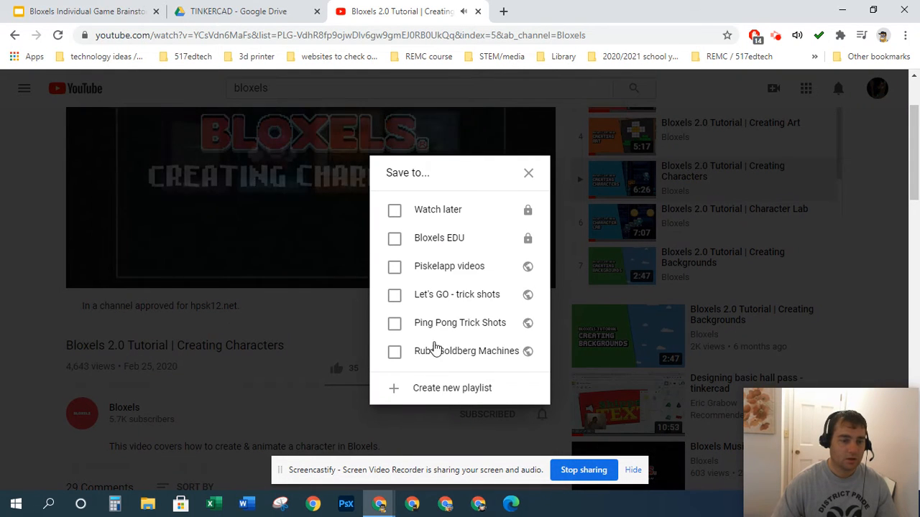
{"action": "left_click", "coordinate": [394, 239]}
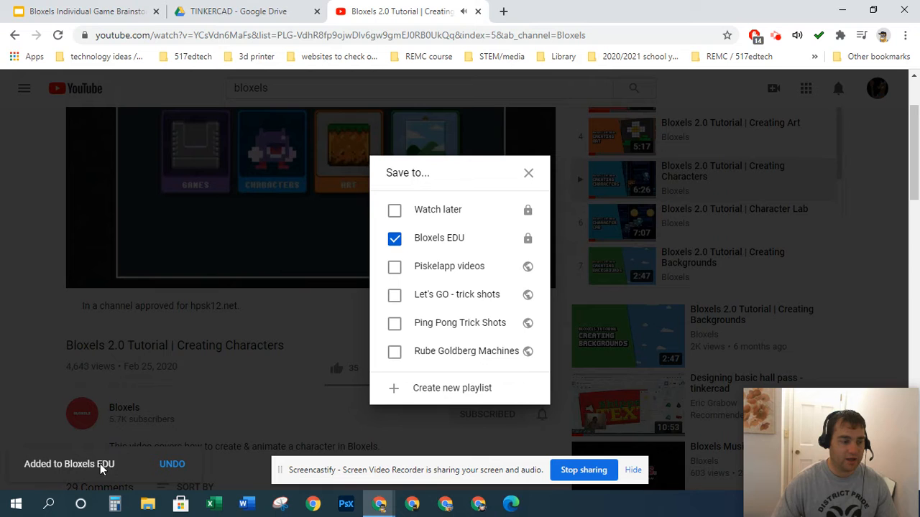
{"action": "left_click", "coordinate": [529, 172]}
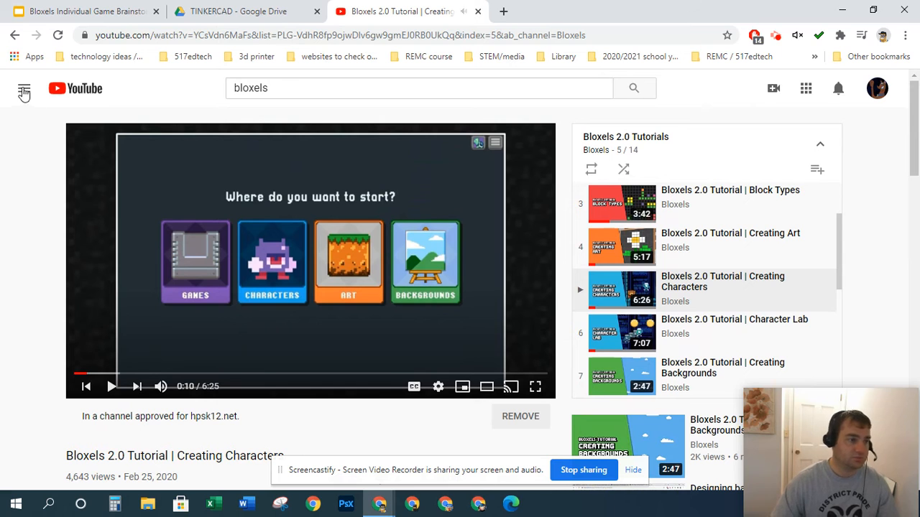
- Open the Bloxels EDU playlist from the expanded sidebar playlist list
{"action": "left_click", "coordinate": [24, 88]}
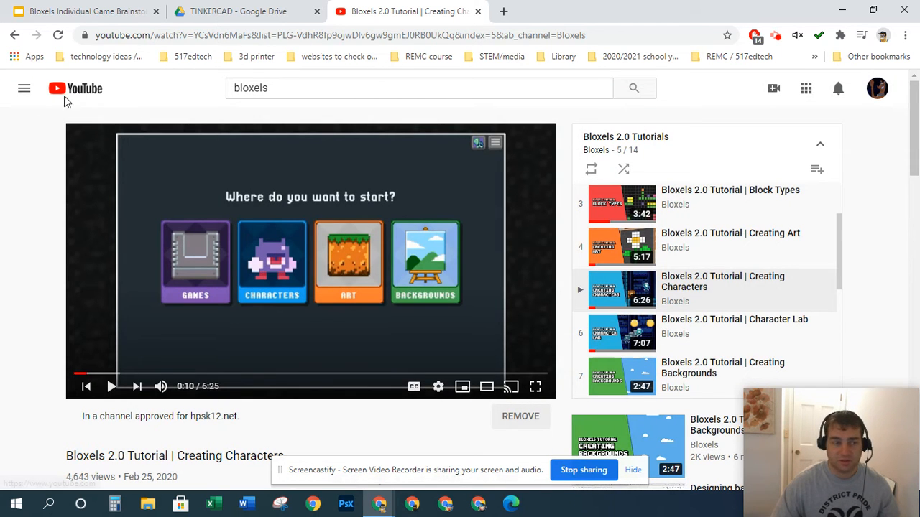
{"action": "left_click", "coordinate": [23, 88]}
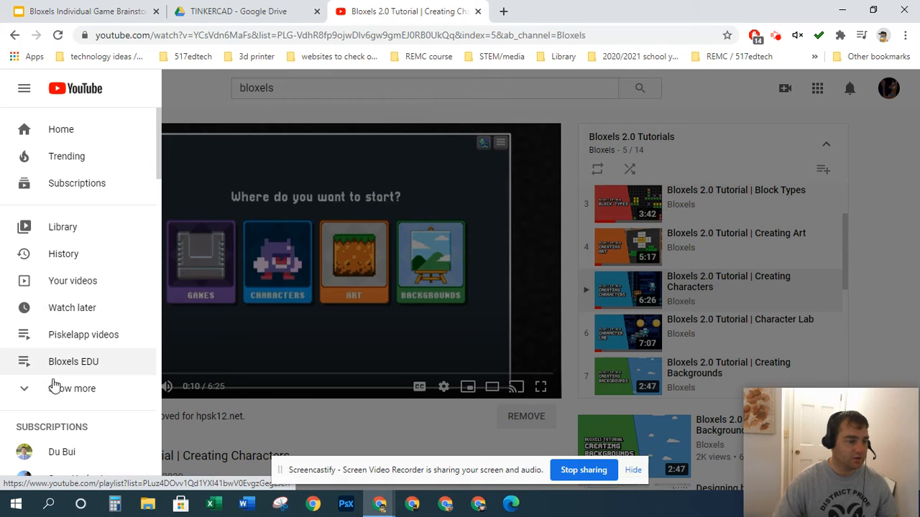
{"action": "left_click", "coordinate": [78, 388]}
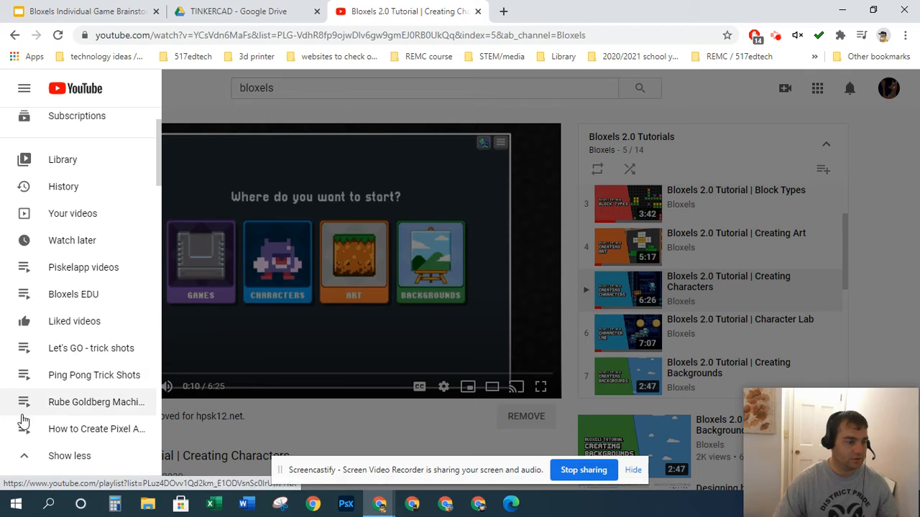
{"action": "mouse_move", "coordinate": [75, 322]}
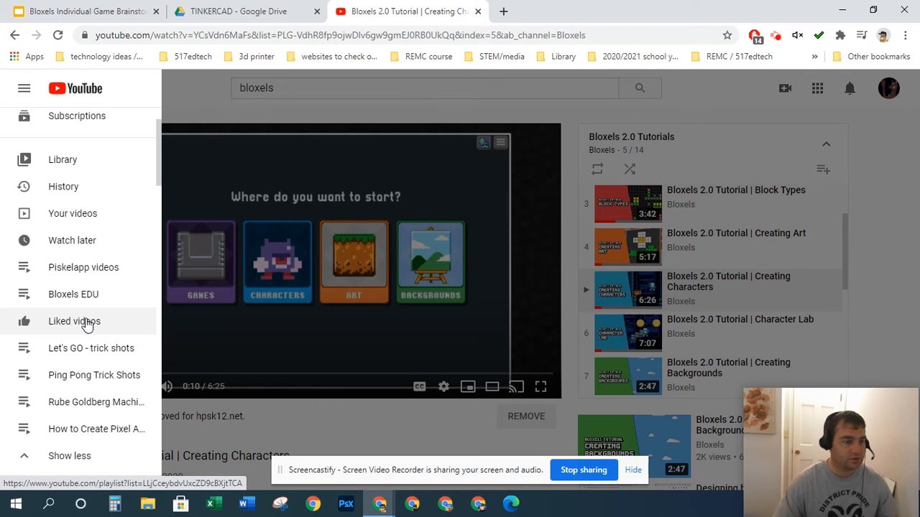
{"action": "left_click", "coordinate": [71, 294]}
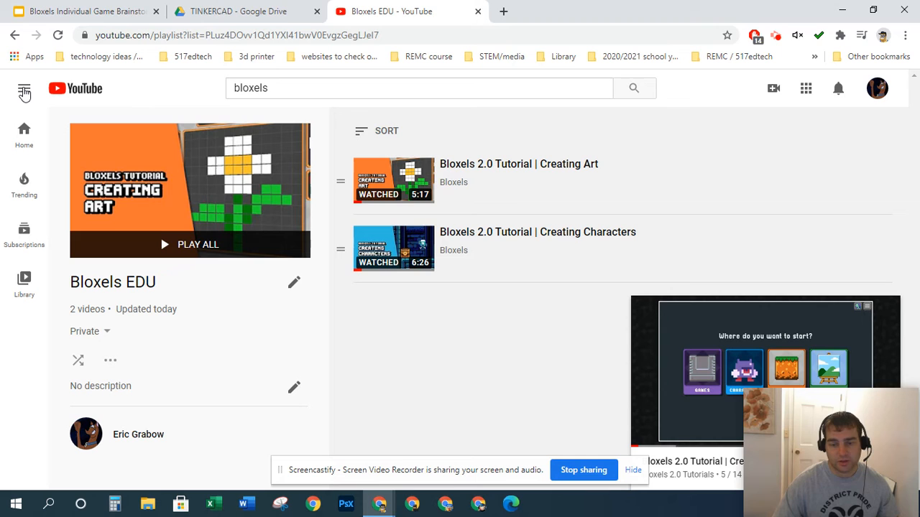
- Expand the side menu and scroll through its subscriptions and saved playlists
{"action": "left_click", "coordinate": [23, 88]}
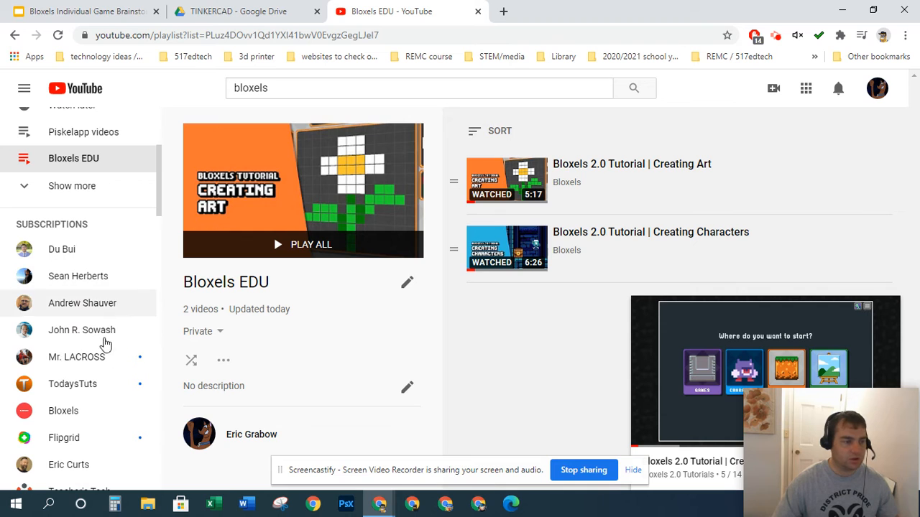
{"action": "scroll", "scroll_direction": "down", "scroll_amount": 3}
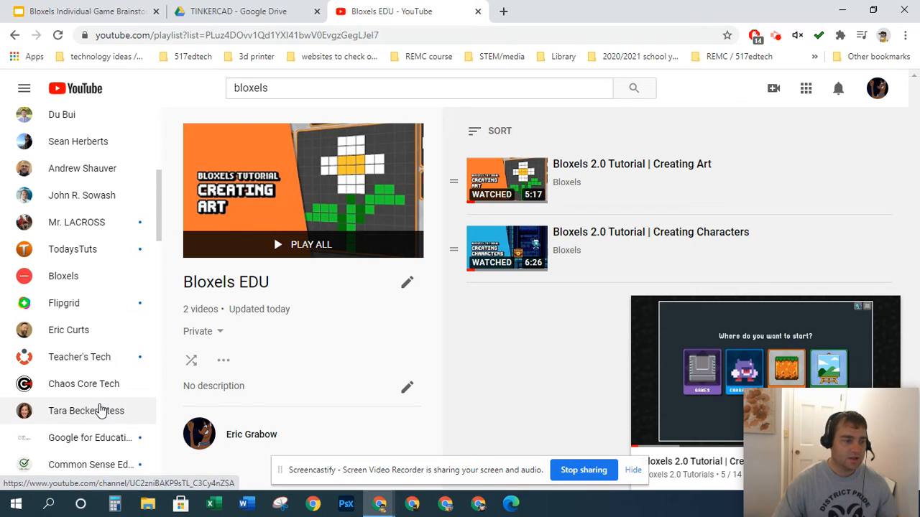
{"action": "scroll", "scroll_direction": "down", "scroll_amount": 3}
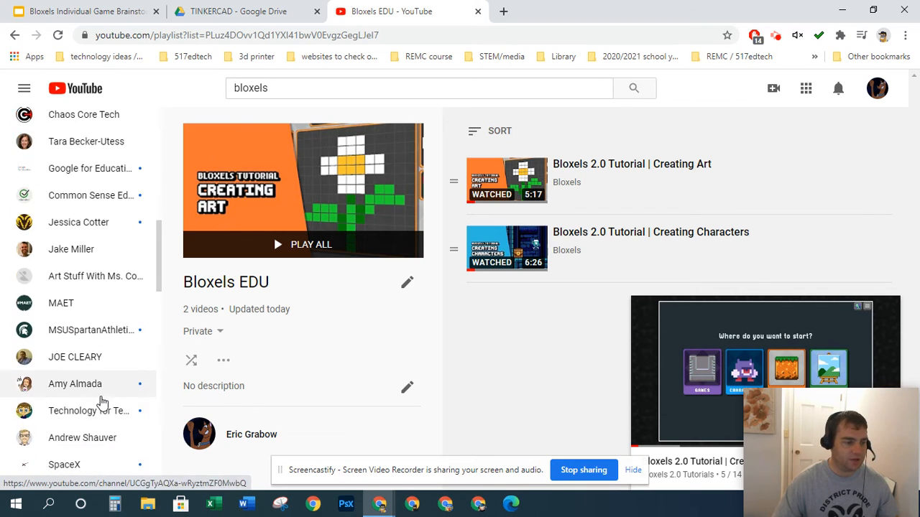
{"action": "scroll", "scroll_direction": "down", "scroll_amount": 3}
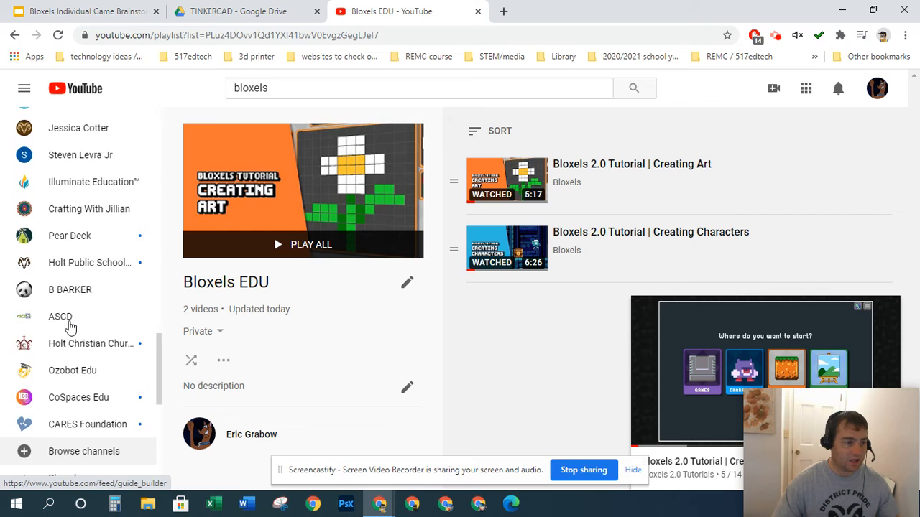
{"action": "scroll", "scroll_direction": "down", "scroll_amount": 3}
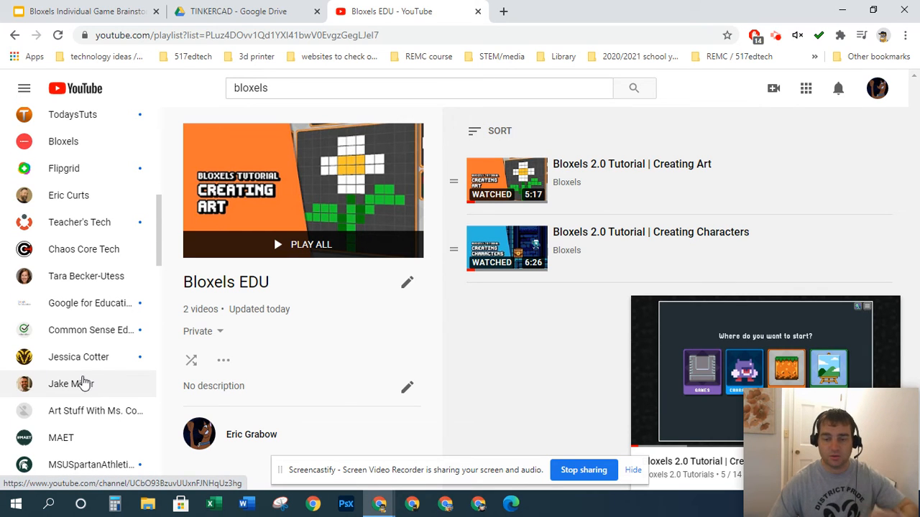
{"action": "scroll", "scroll_direction": "down", "scroll_amount": 3}
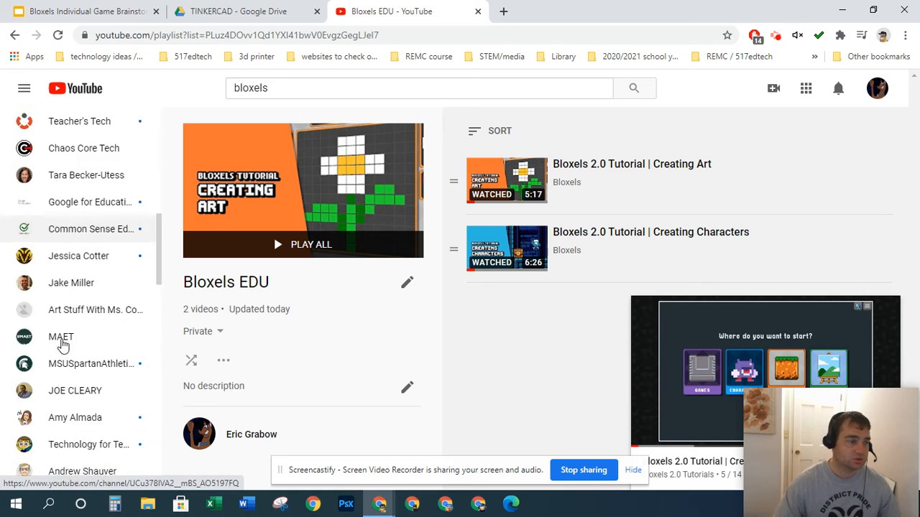
{"action": "scroll", "scroll_direction": "down", "scroll_amount": 3}
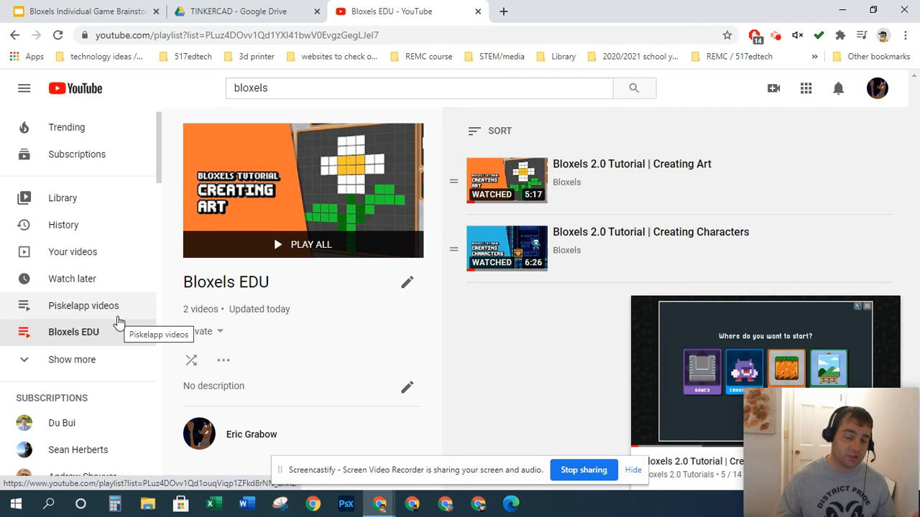
{"action": "mouse_move", "coordinate": [122, 313]}
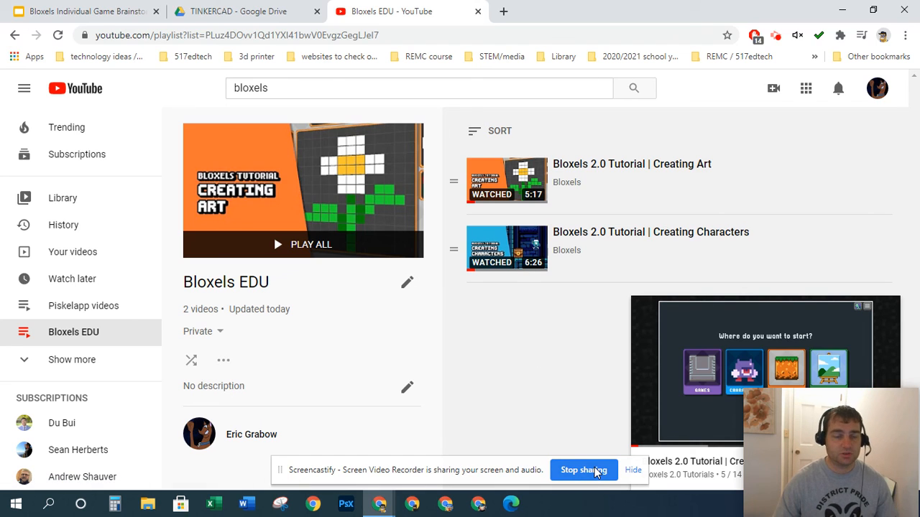
{"action": "mouse_move", "coordinate": [590, 482]}
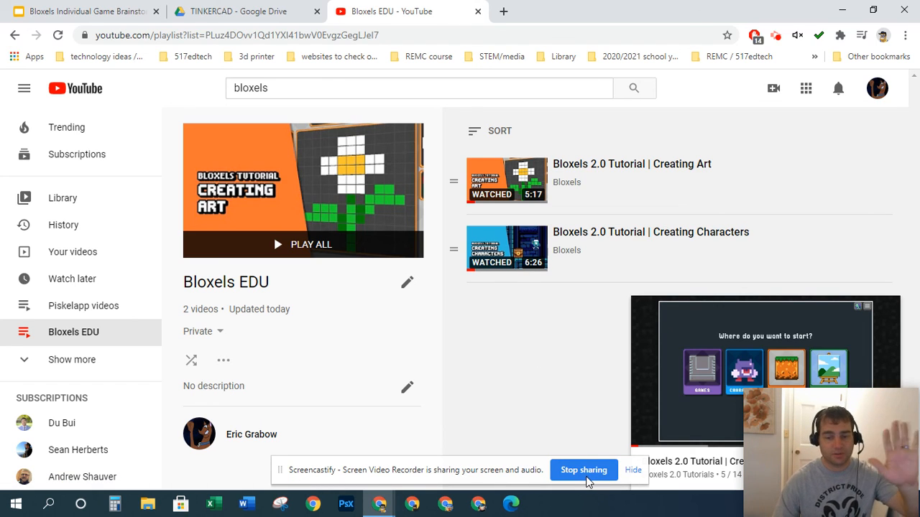